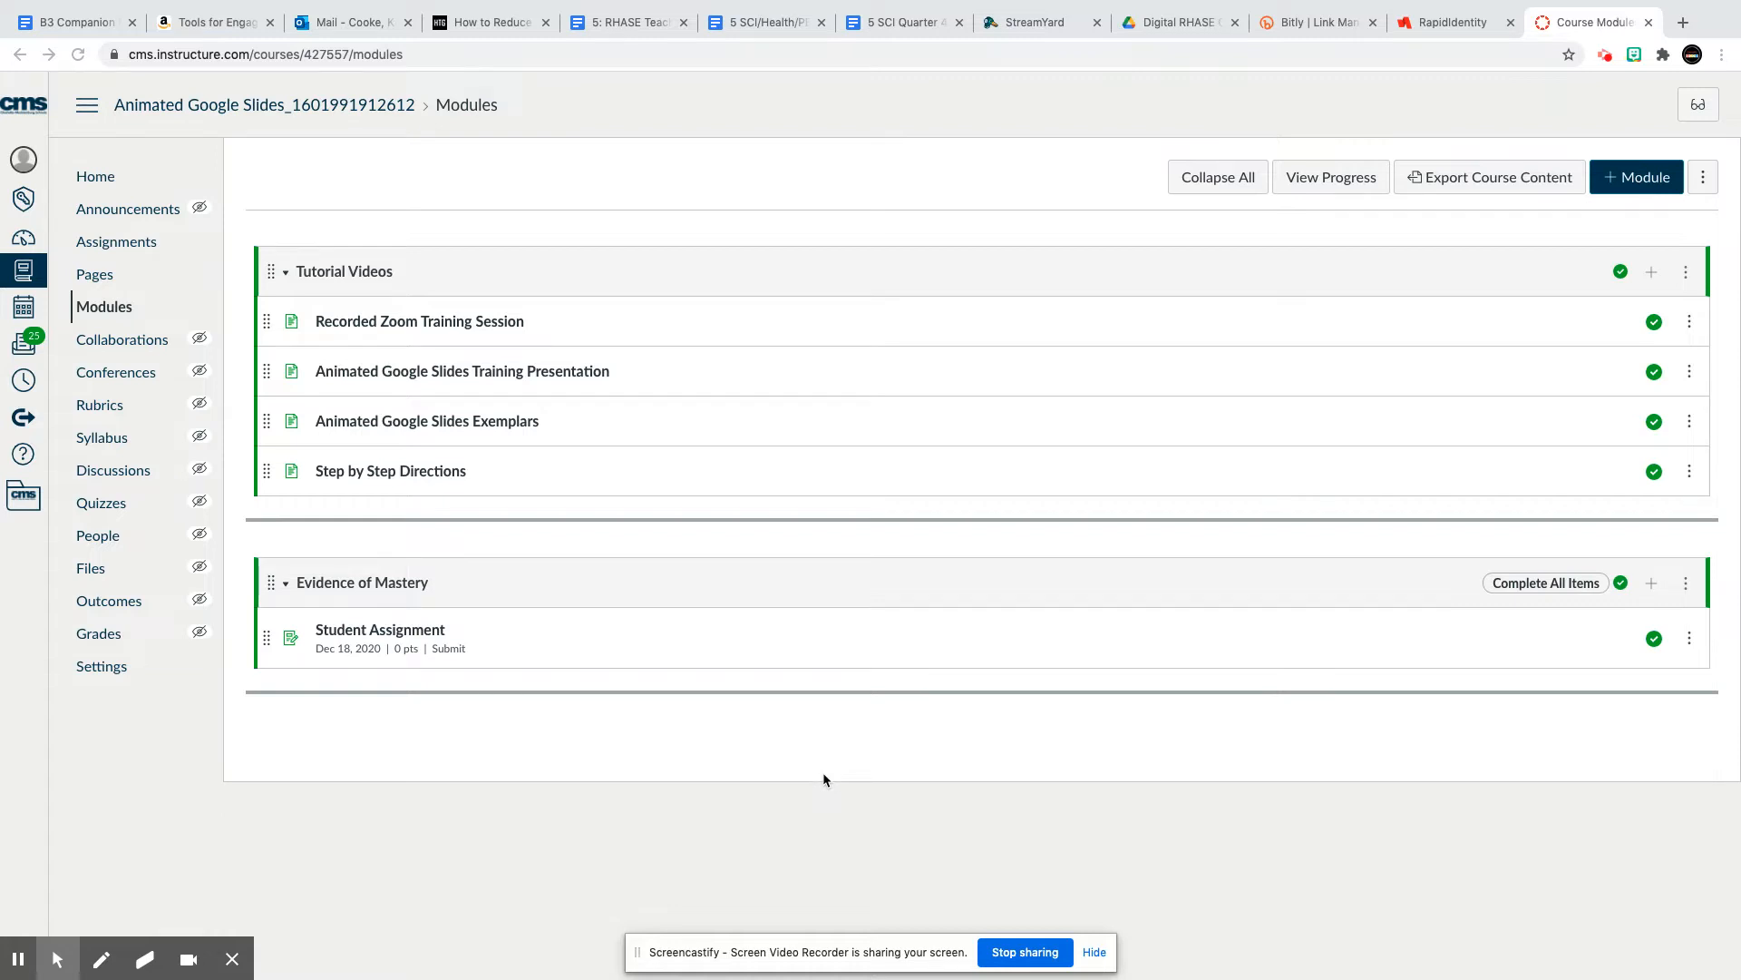
{"action": "mouse_move", "coordinate": [497, 680]}
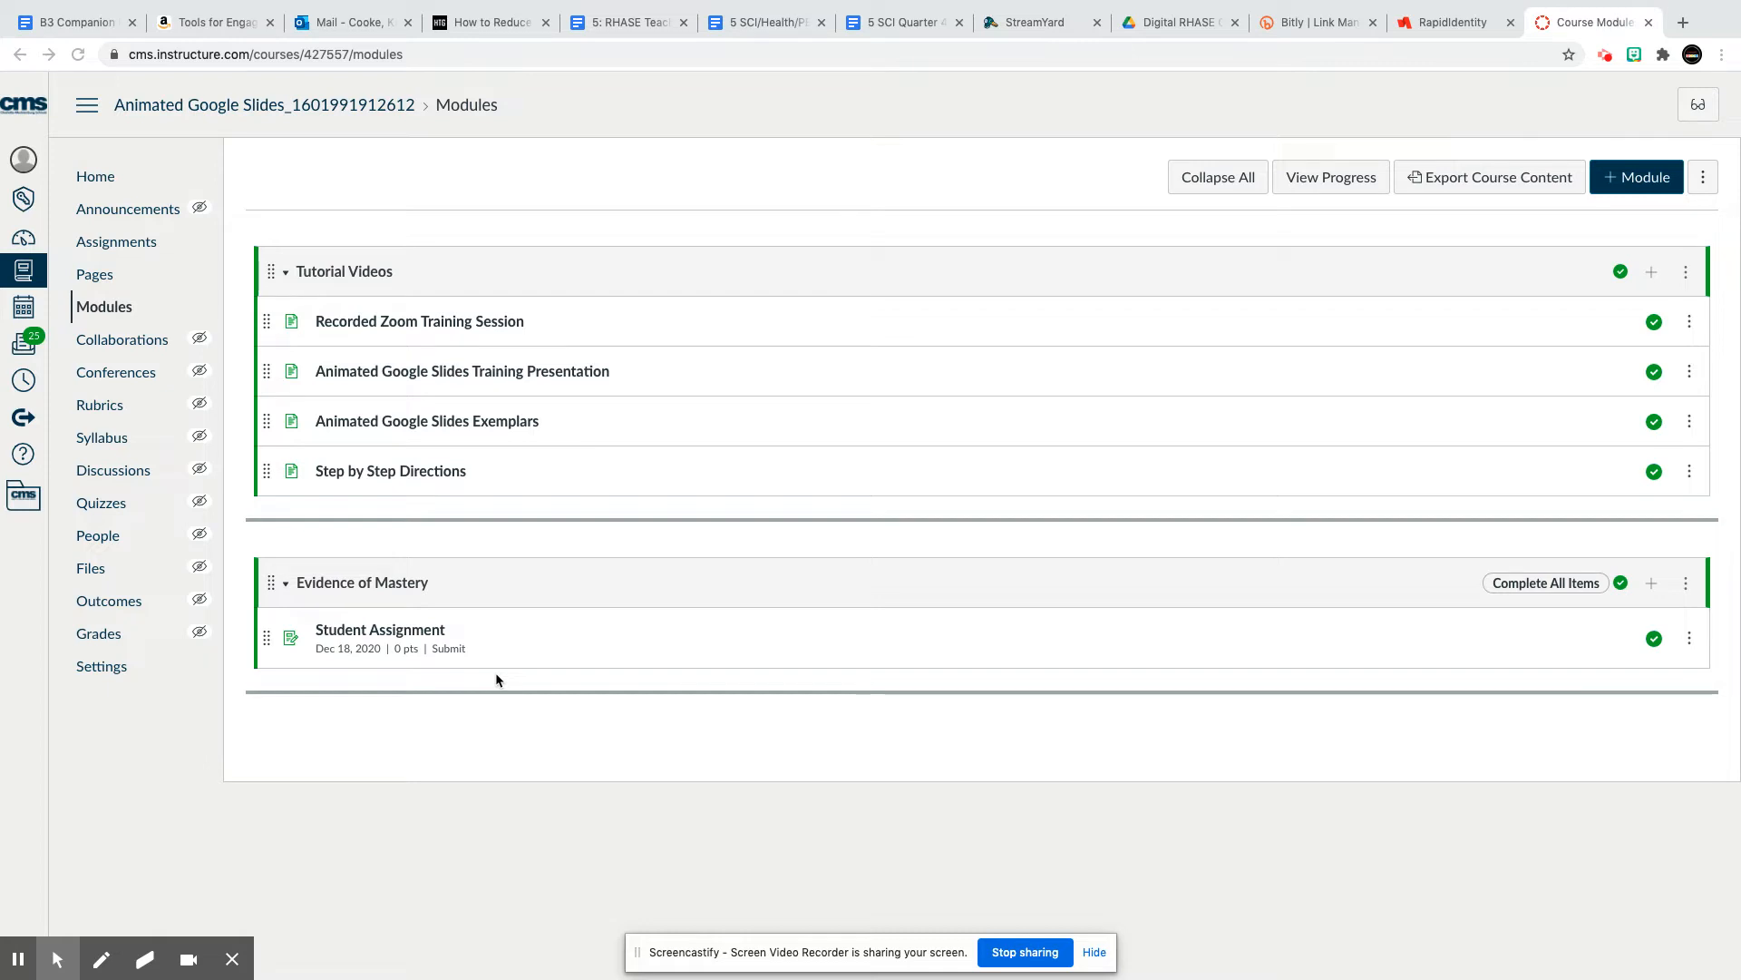
{"action": "mouse_move", "coordinate": [601, 702]}
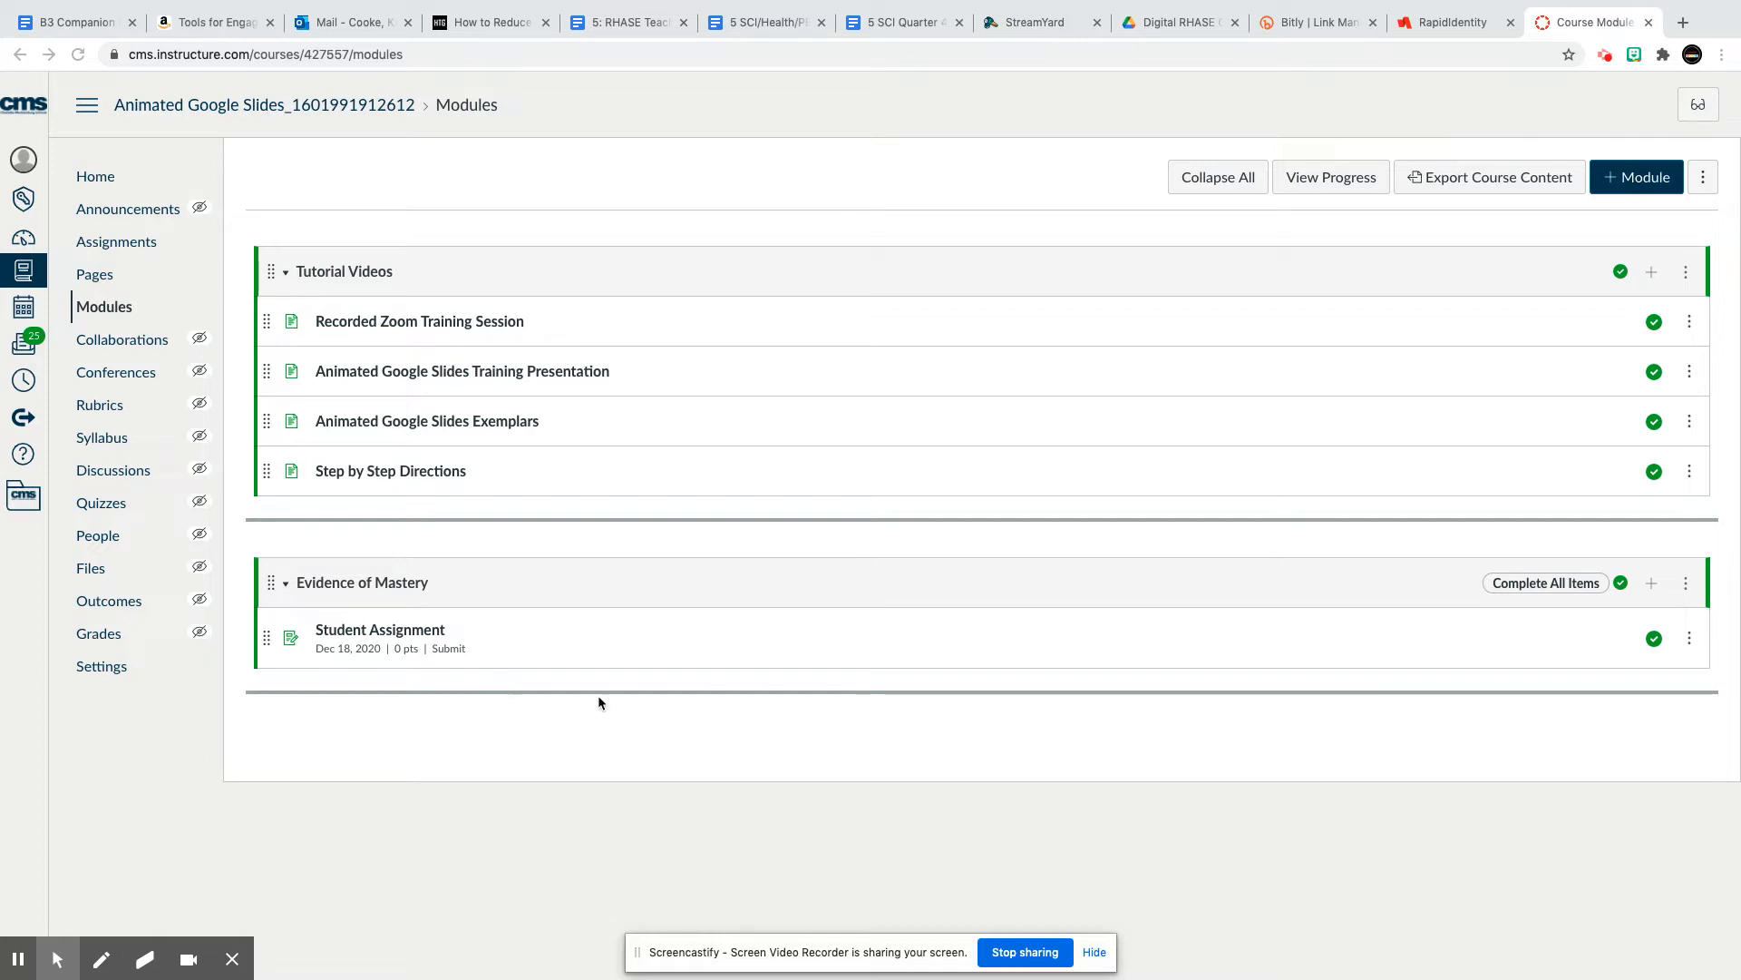
{"action": "mouse_move", "coordinate": [472, 680]}
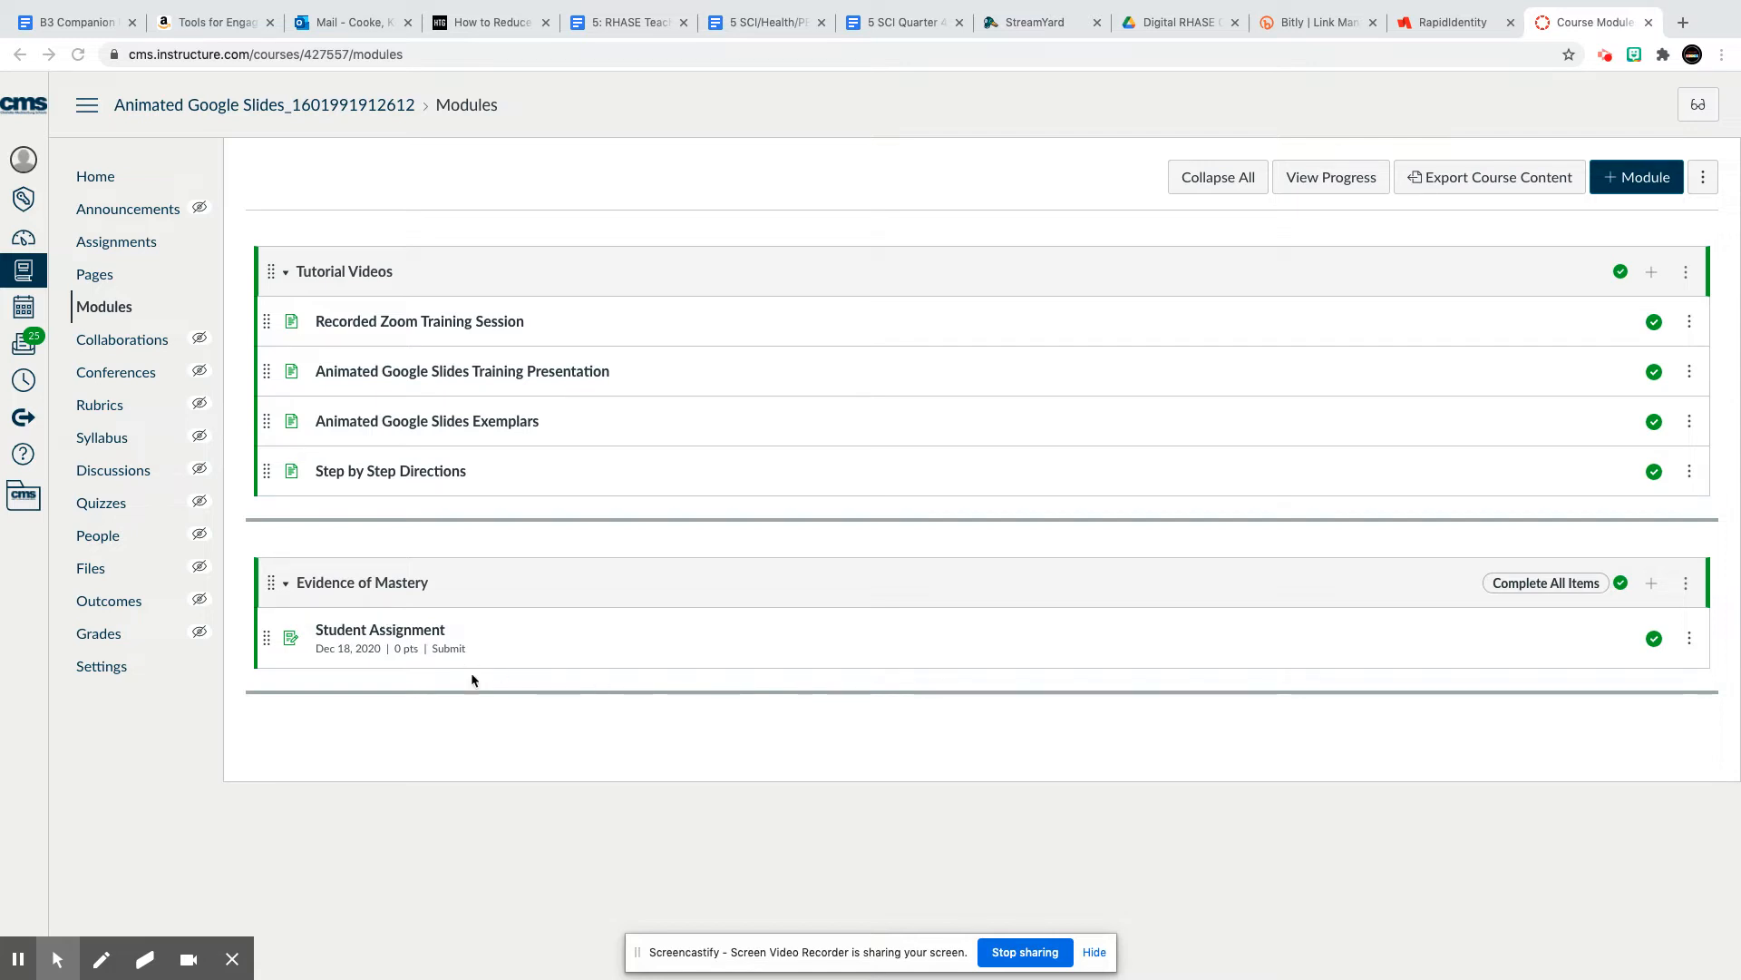
{"action": "mouse_move", "coordinate": [419, 665]}
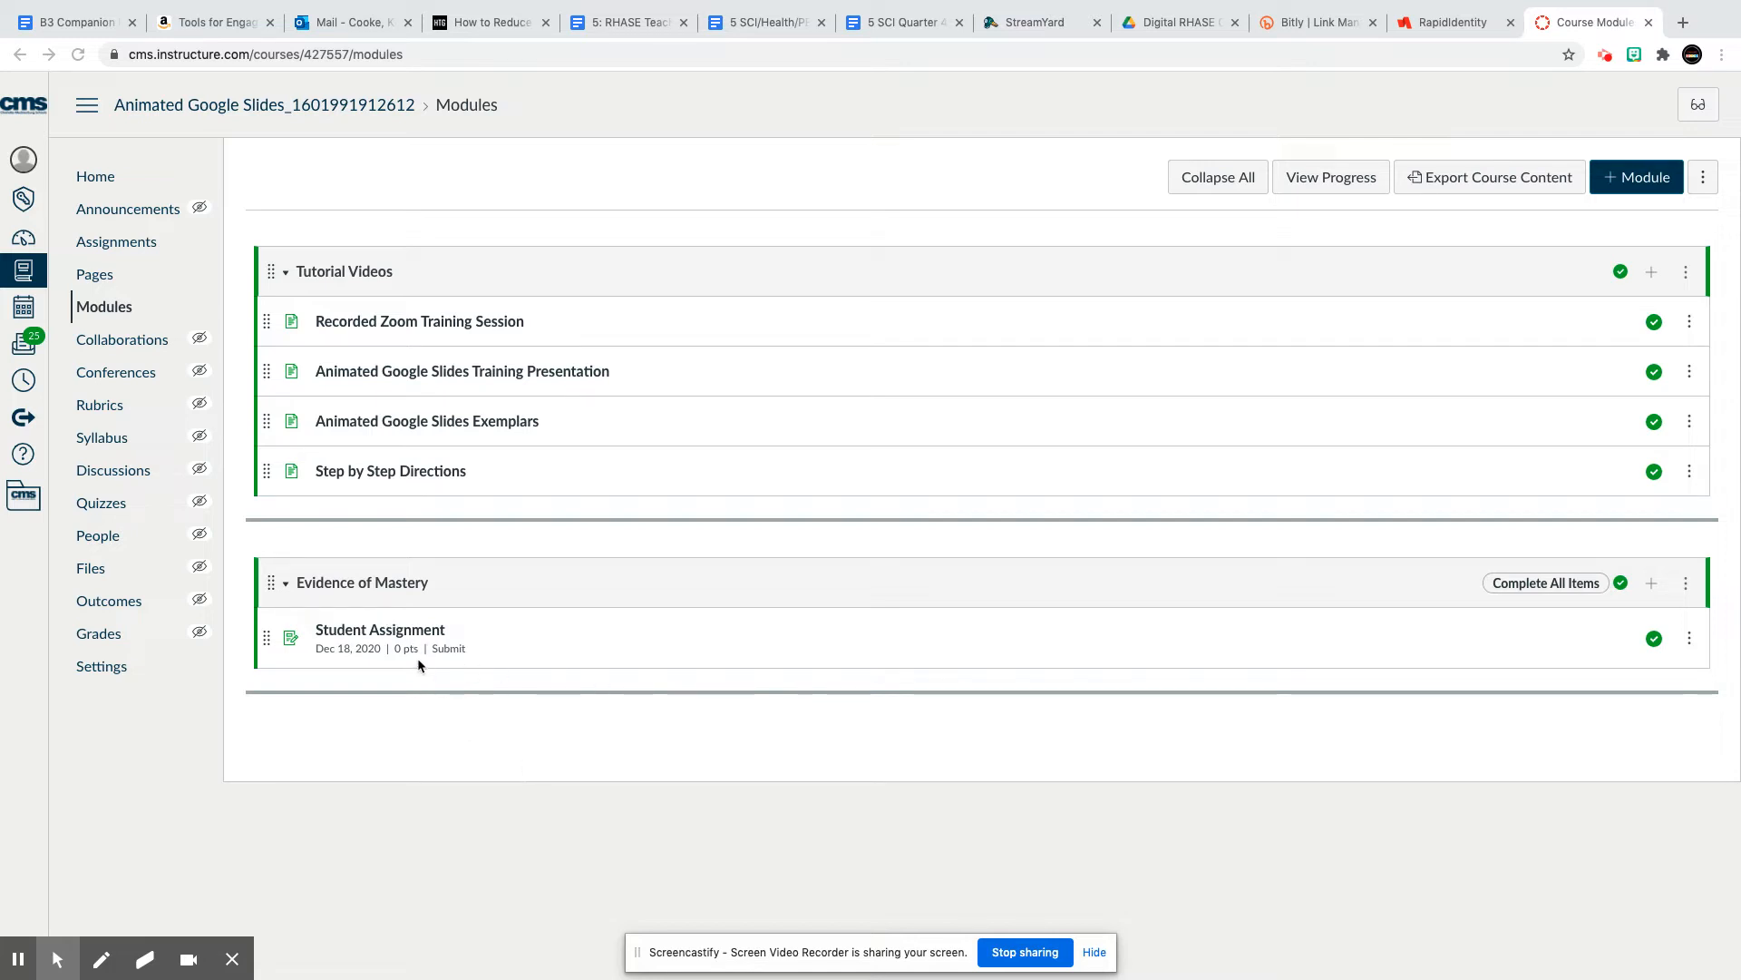
{"action": "mouse_move", "coordinate": [345, 110]}
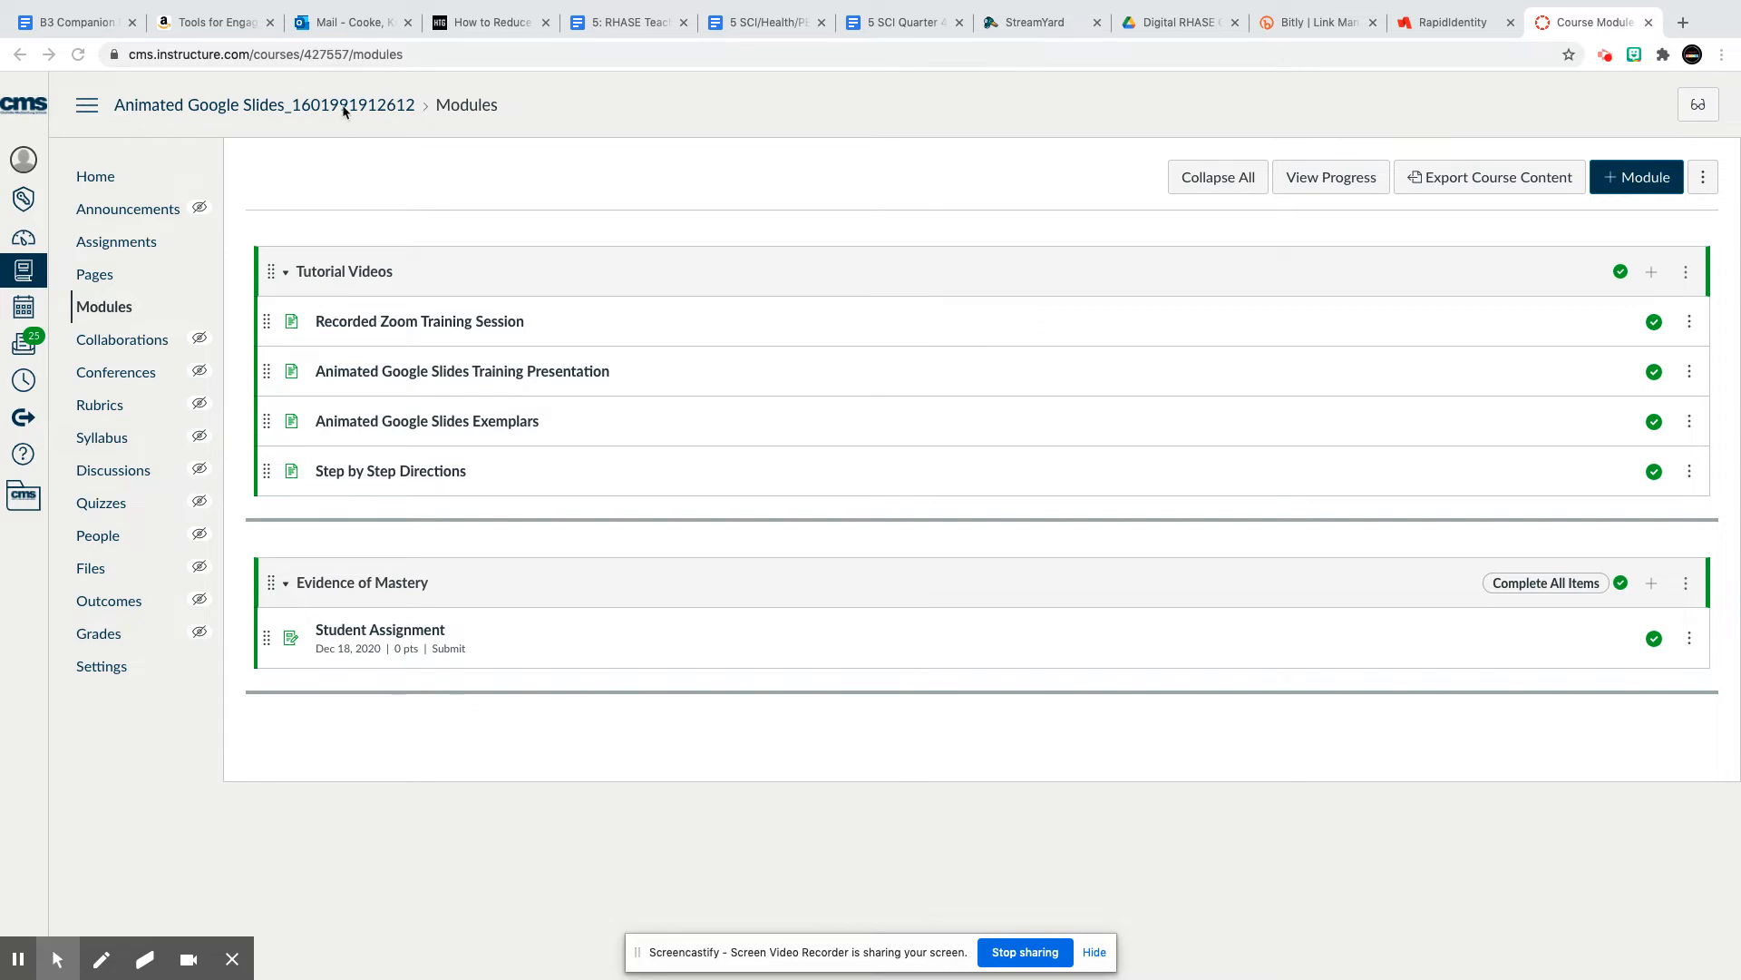
{"action": "mouse_move", "coordinate": [364, 650]}
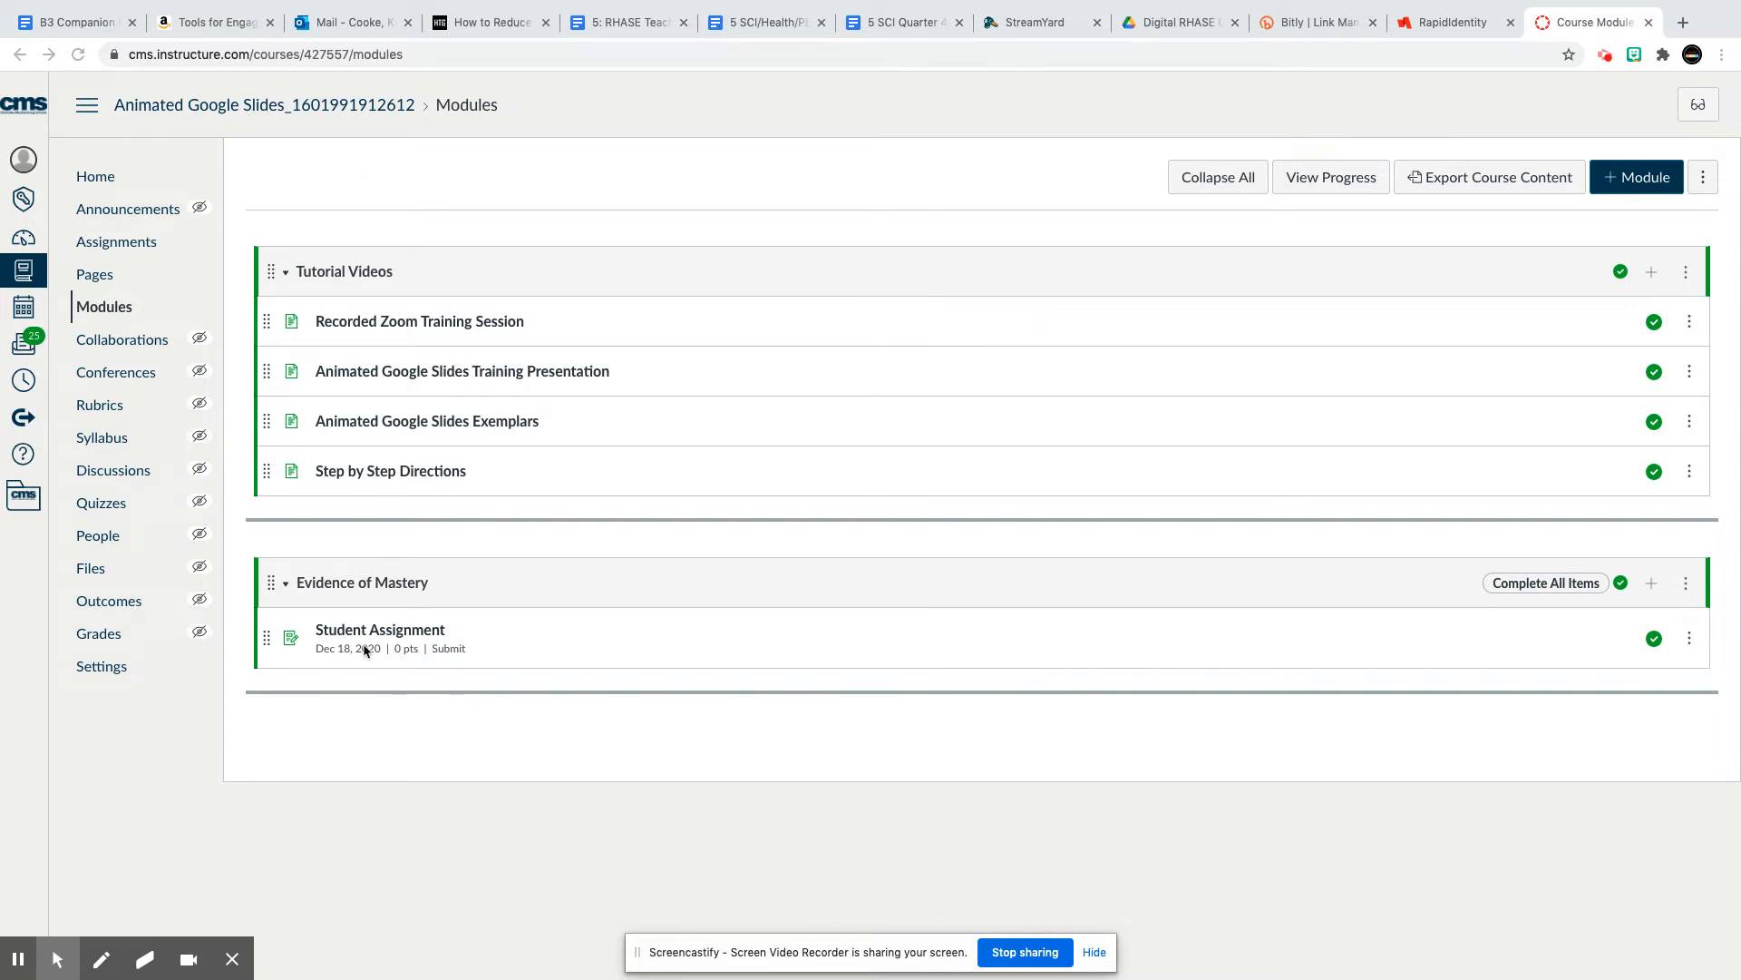
{"action": "mouse_move", "coordinate": [379, 629]}
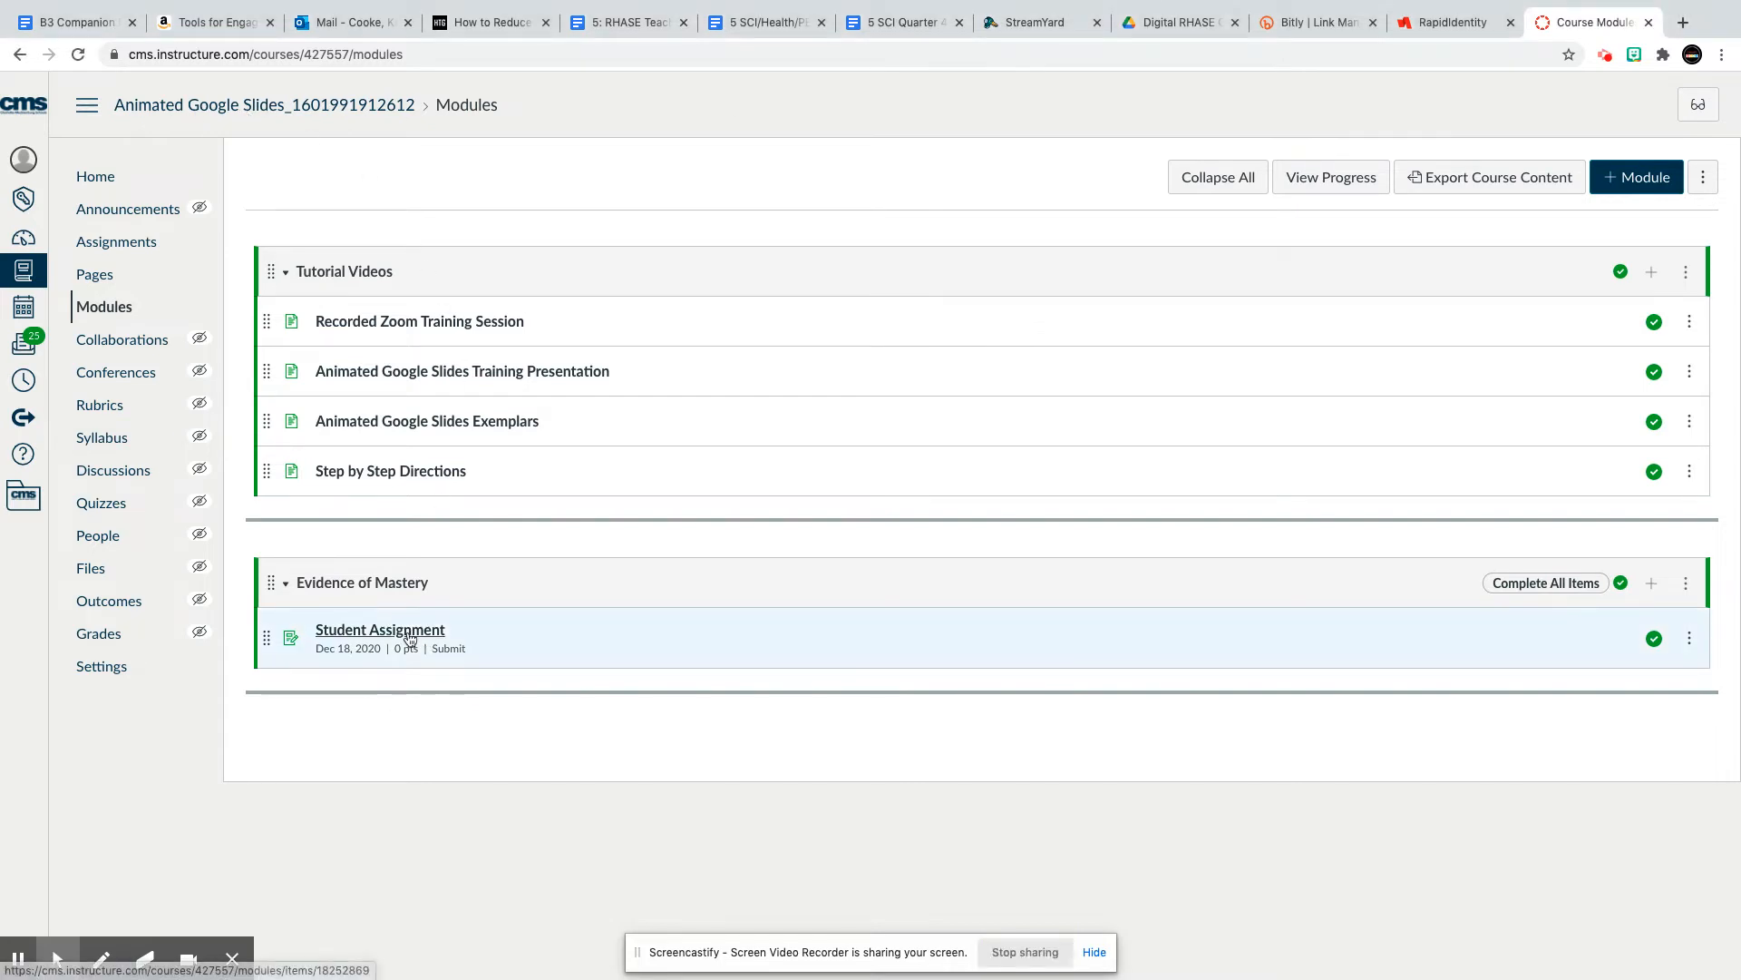
Step: Open Student Assignment's edit form and scroll to its submission and Assign to settings
{"action": "left_click", "coordinate": [379, 630]}
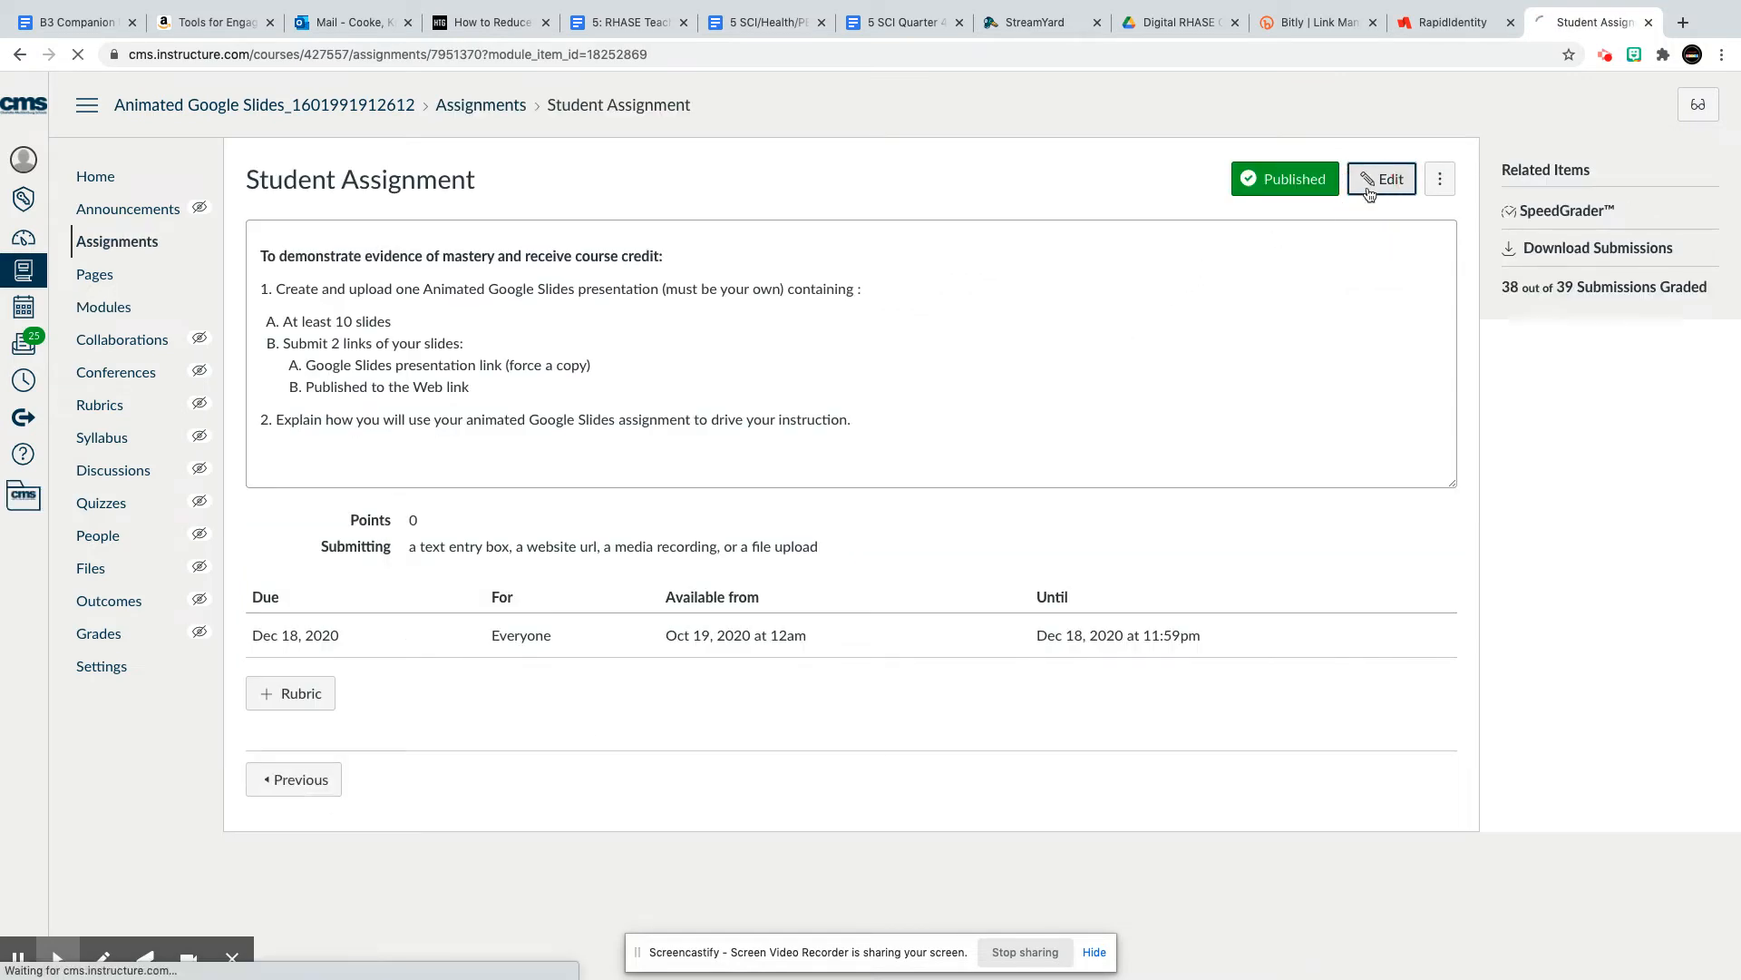
{"action": "left_click", "coordinate": [1382, 180]}
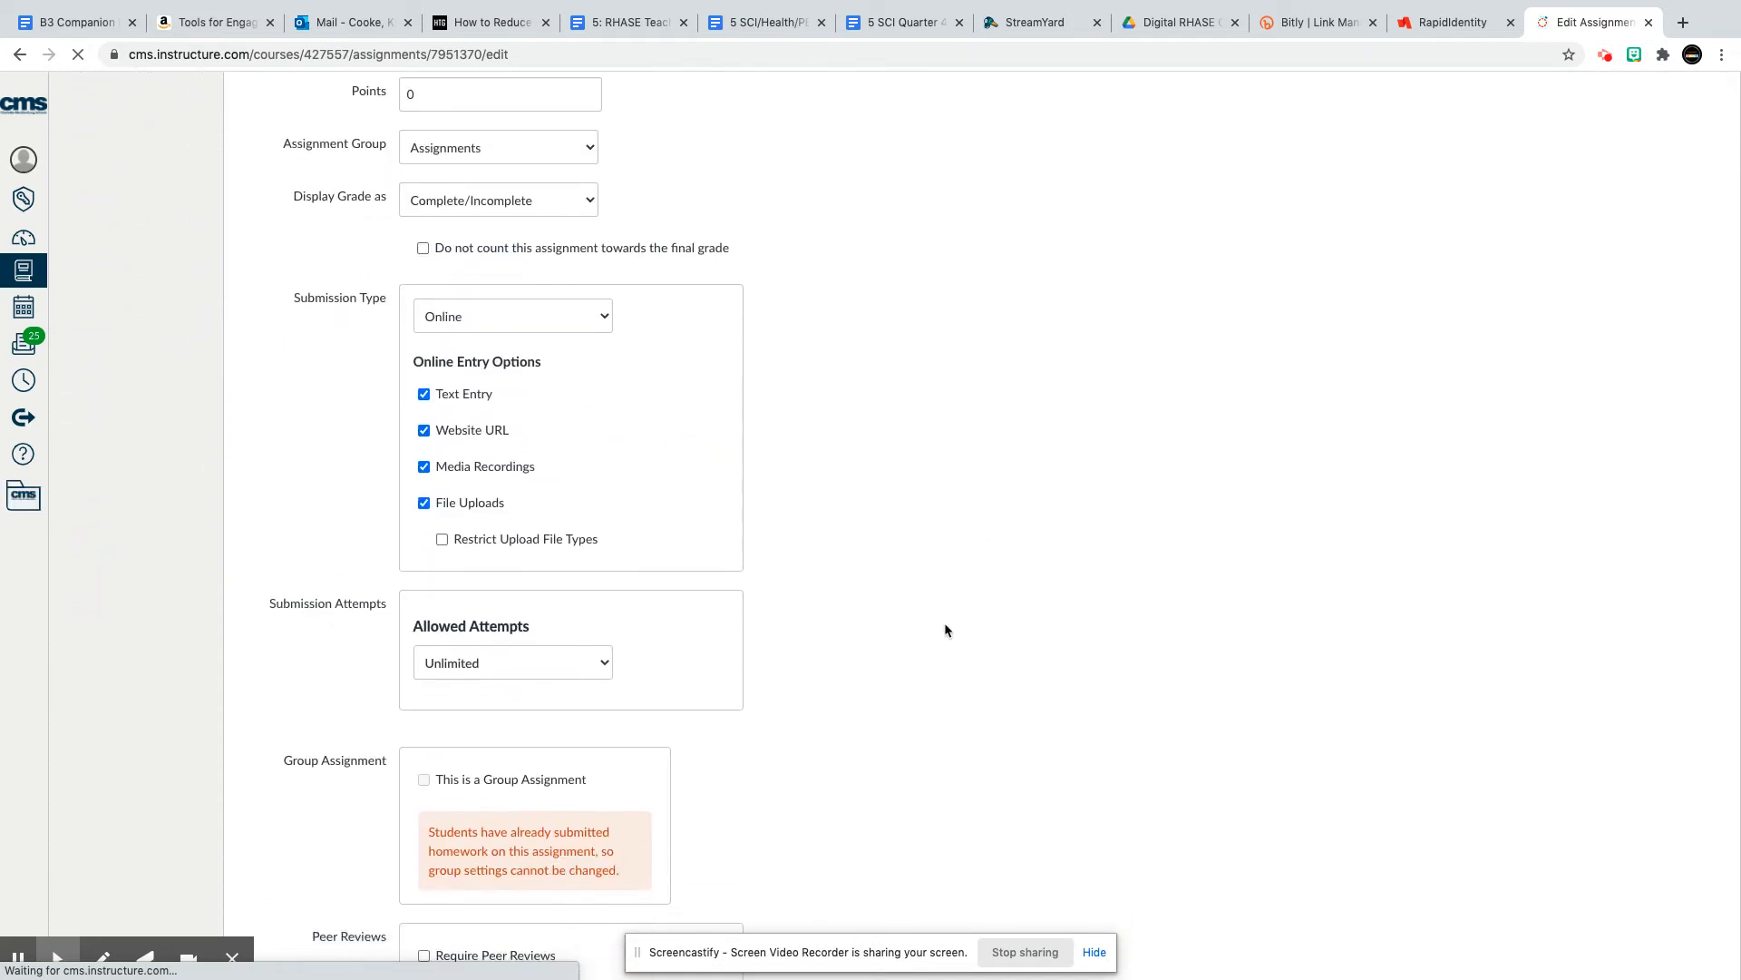
{"action": "scroll", "scroll_direction": "down", "scroll_amount": 3}
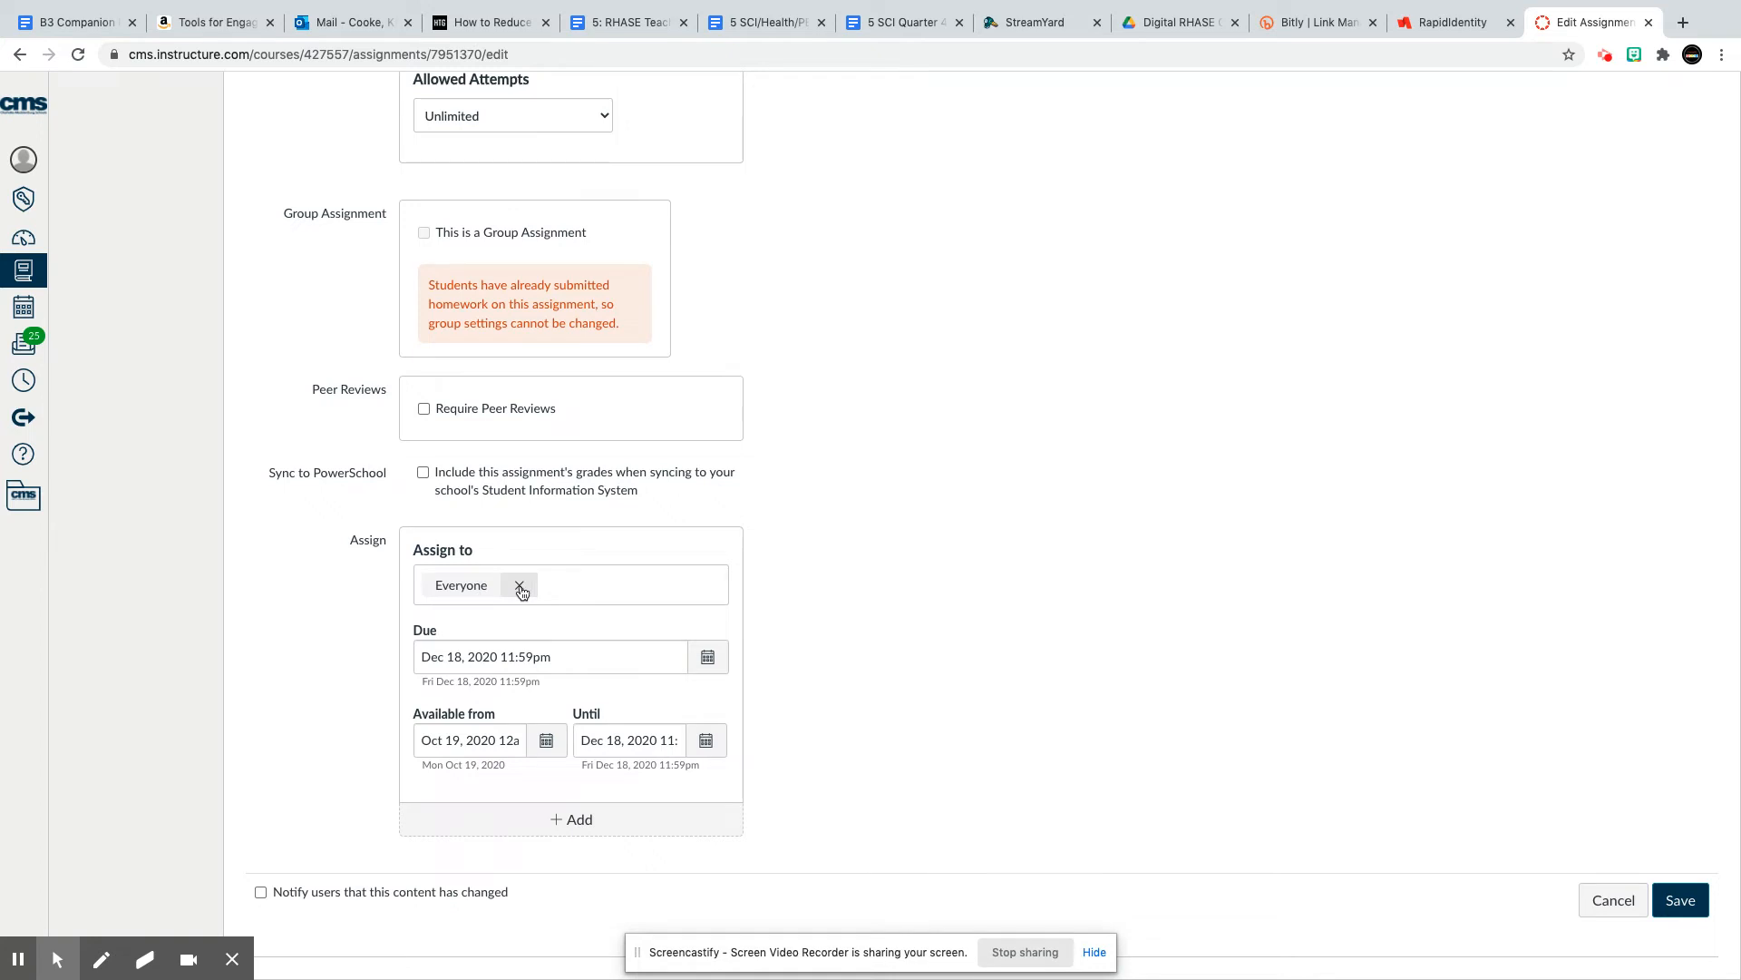
Step: Clear the Assign to field of Everyone and any student tags so no assignees remain
{"action": "left_click", "coordinate": [611, 586]}
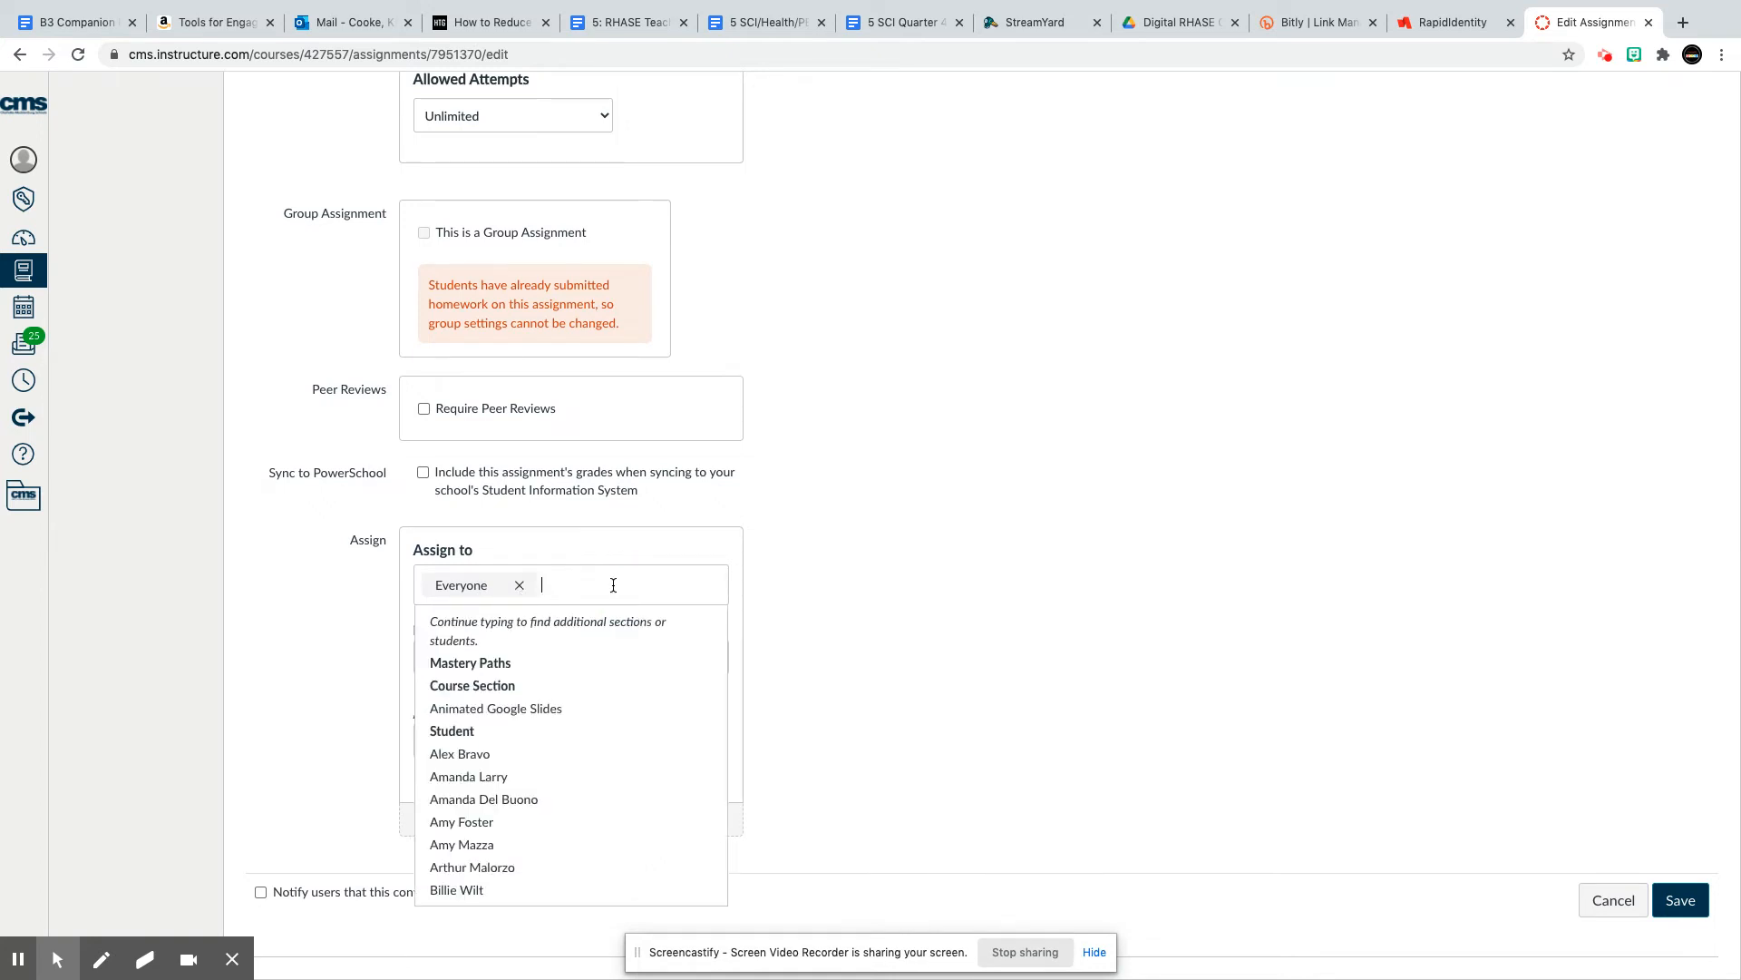
{"action": "left_click", "coordinate": [459, 753]}
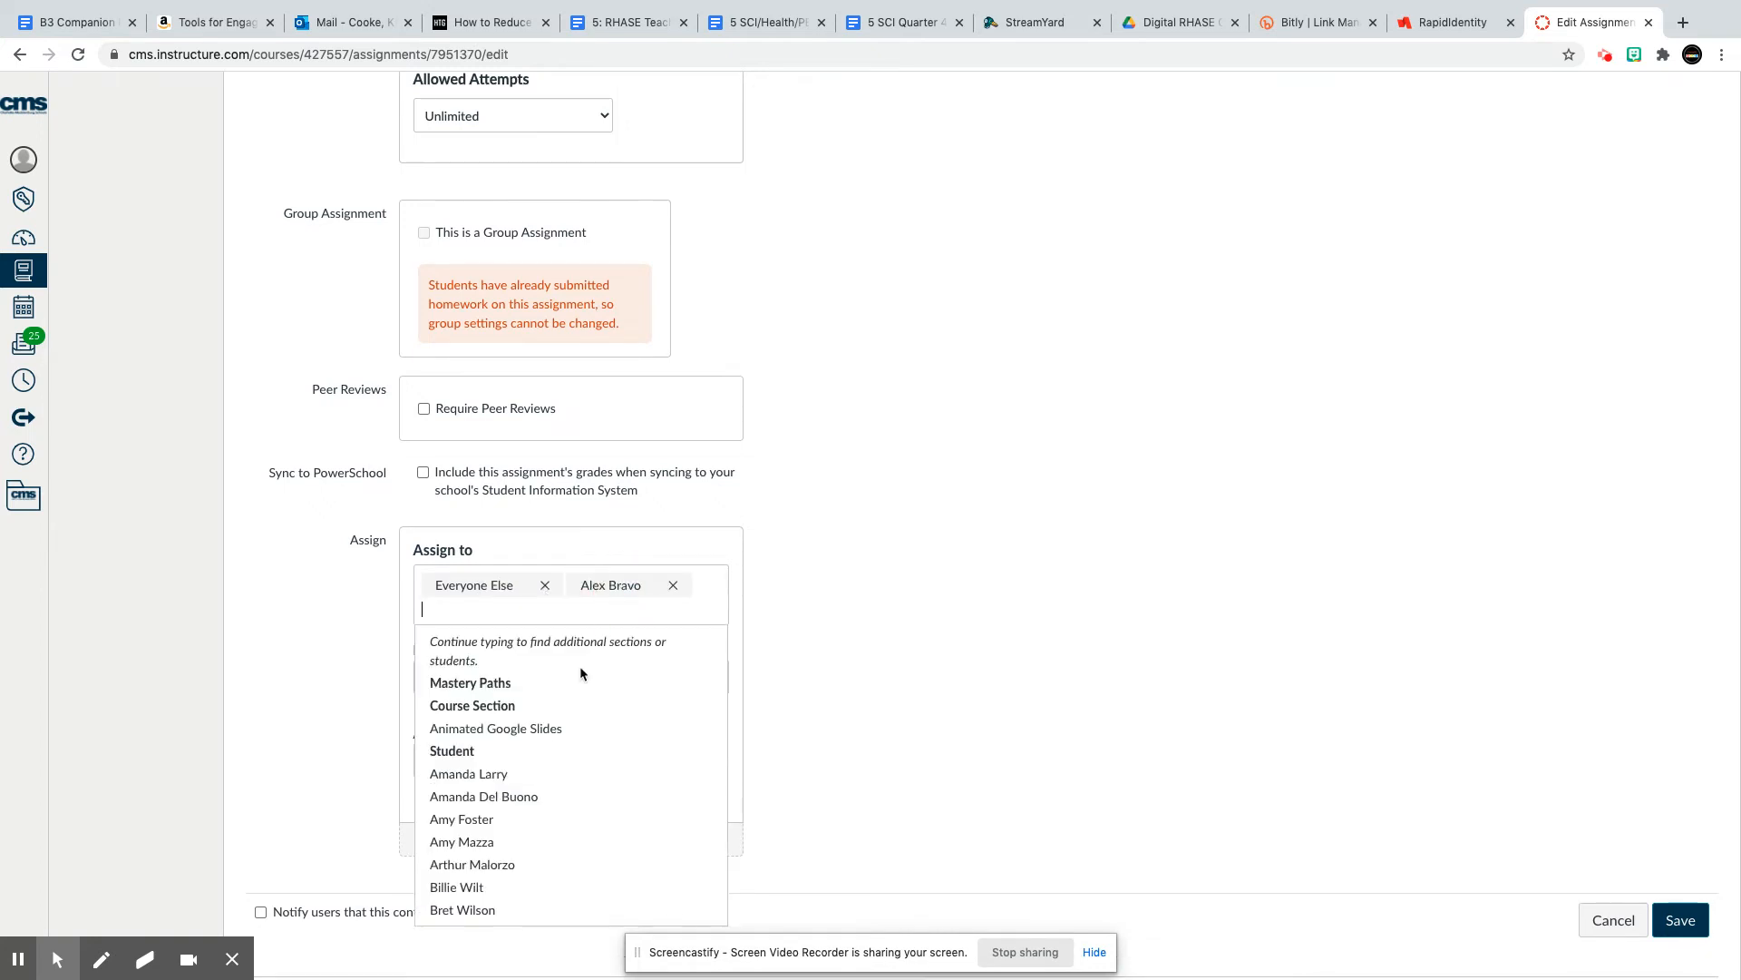
{"action": "left_click", "coordinate": [456, 887]}
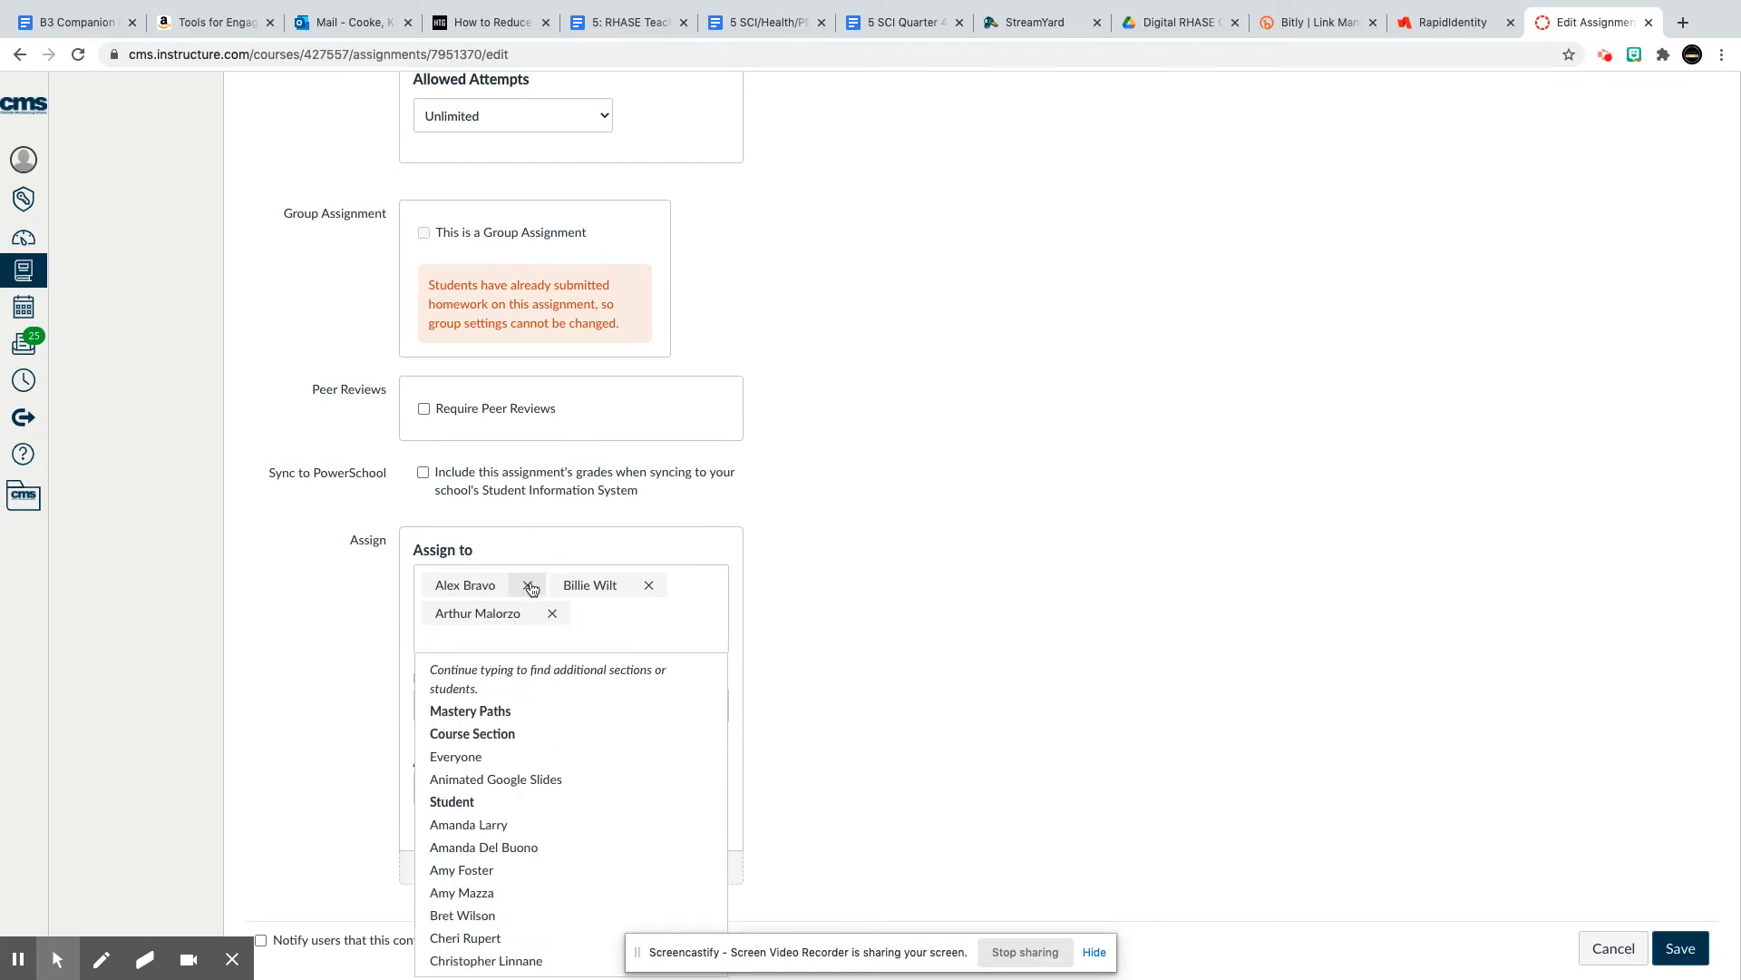
{"action": "left_click", "coordinate": [527, 584]}
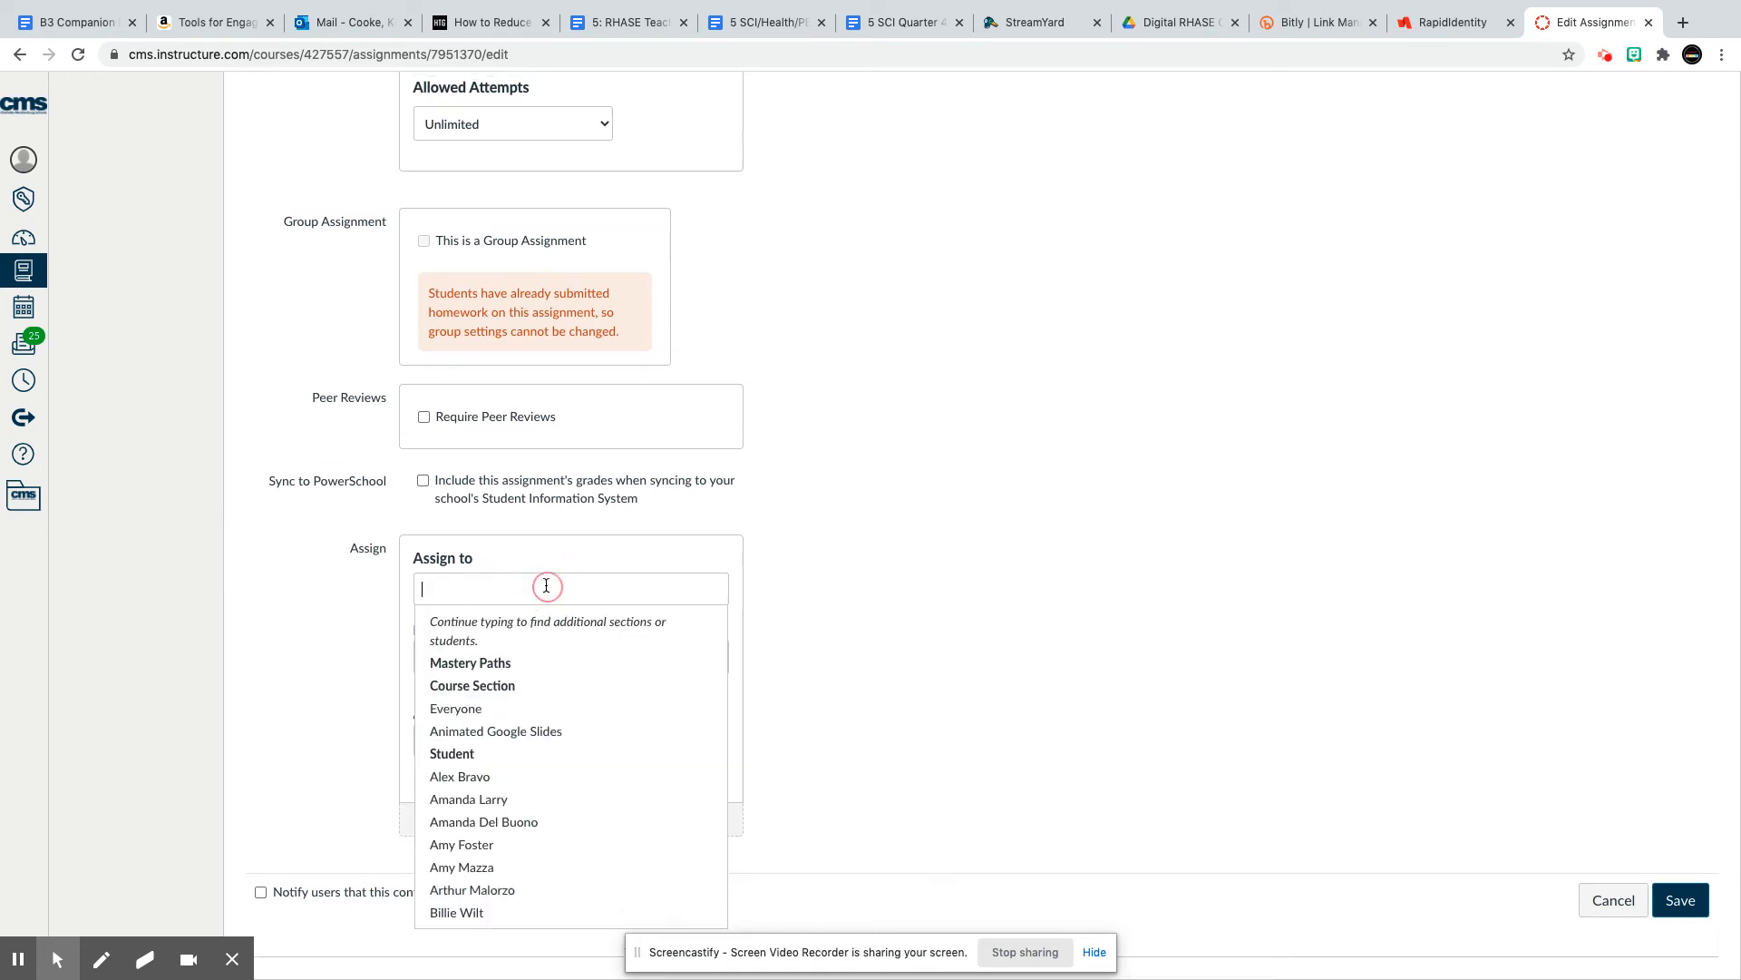
{"action": "mouse_move", "coordinate": [539, 588]}
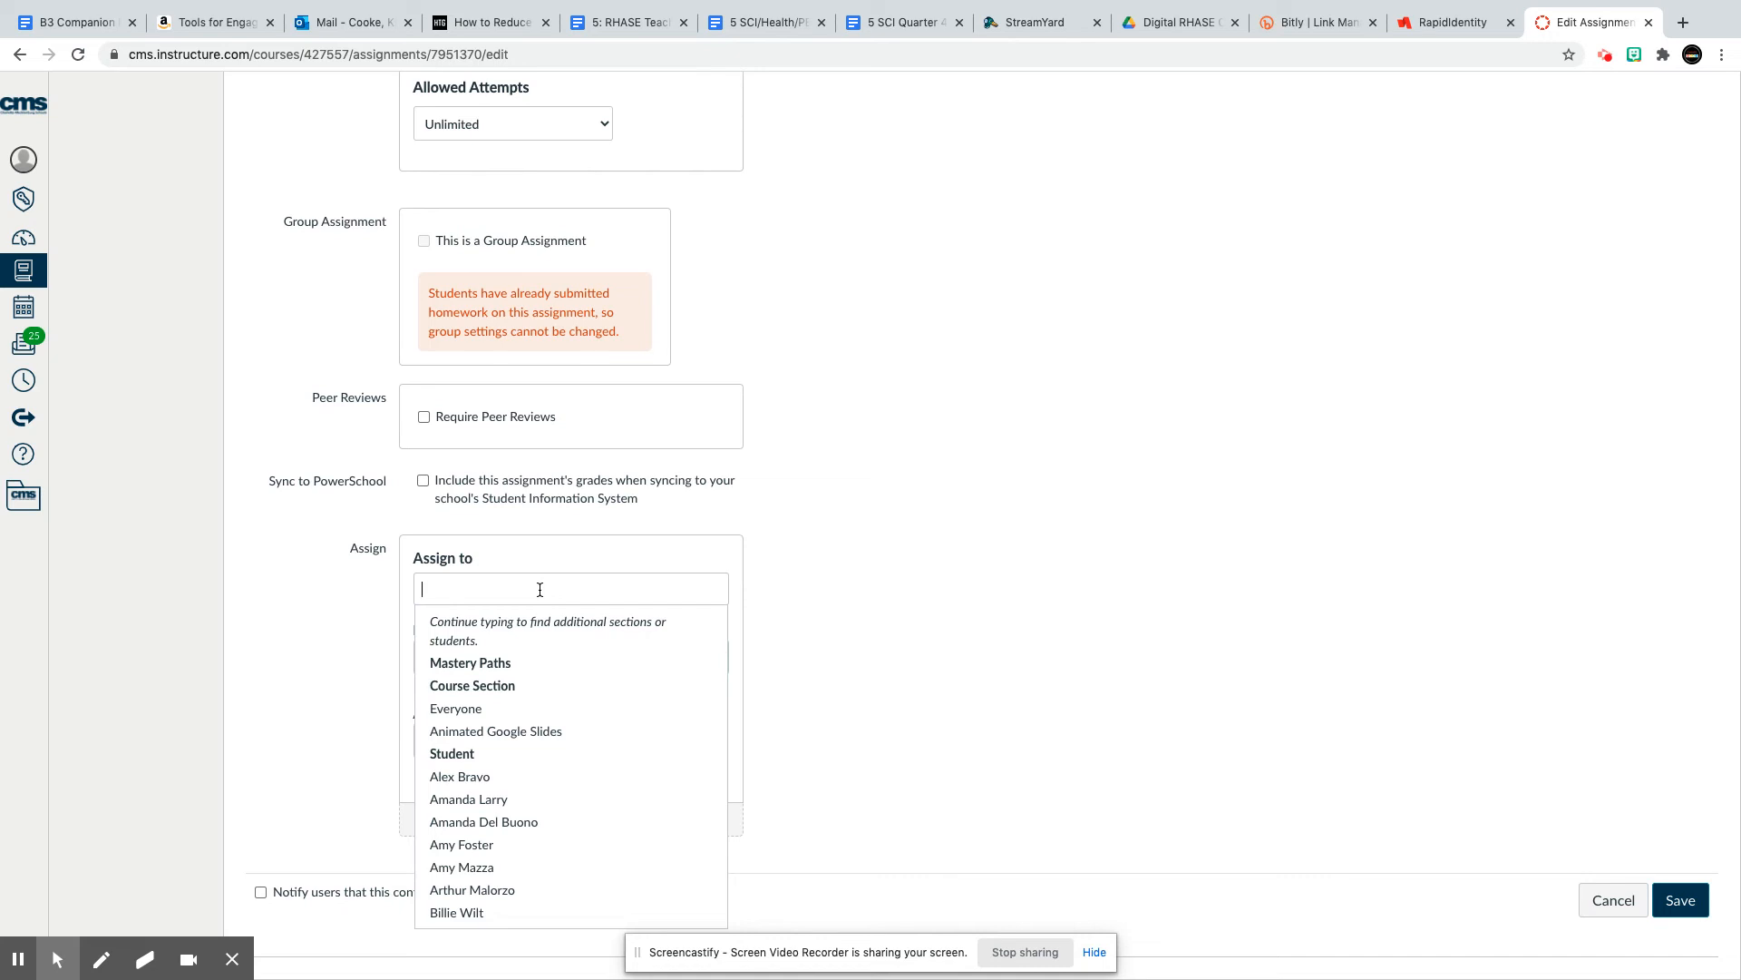
{"action": "mouse_move", "coordinate": [547, 798]}
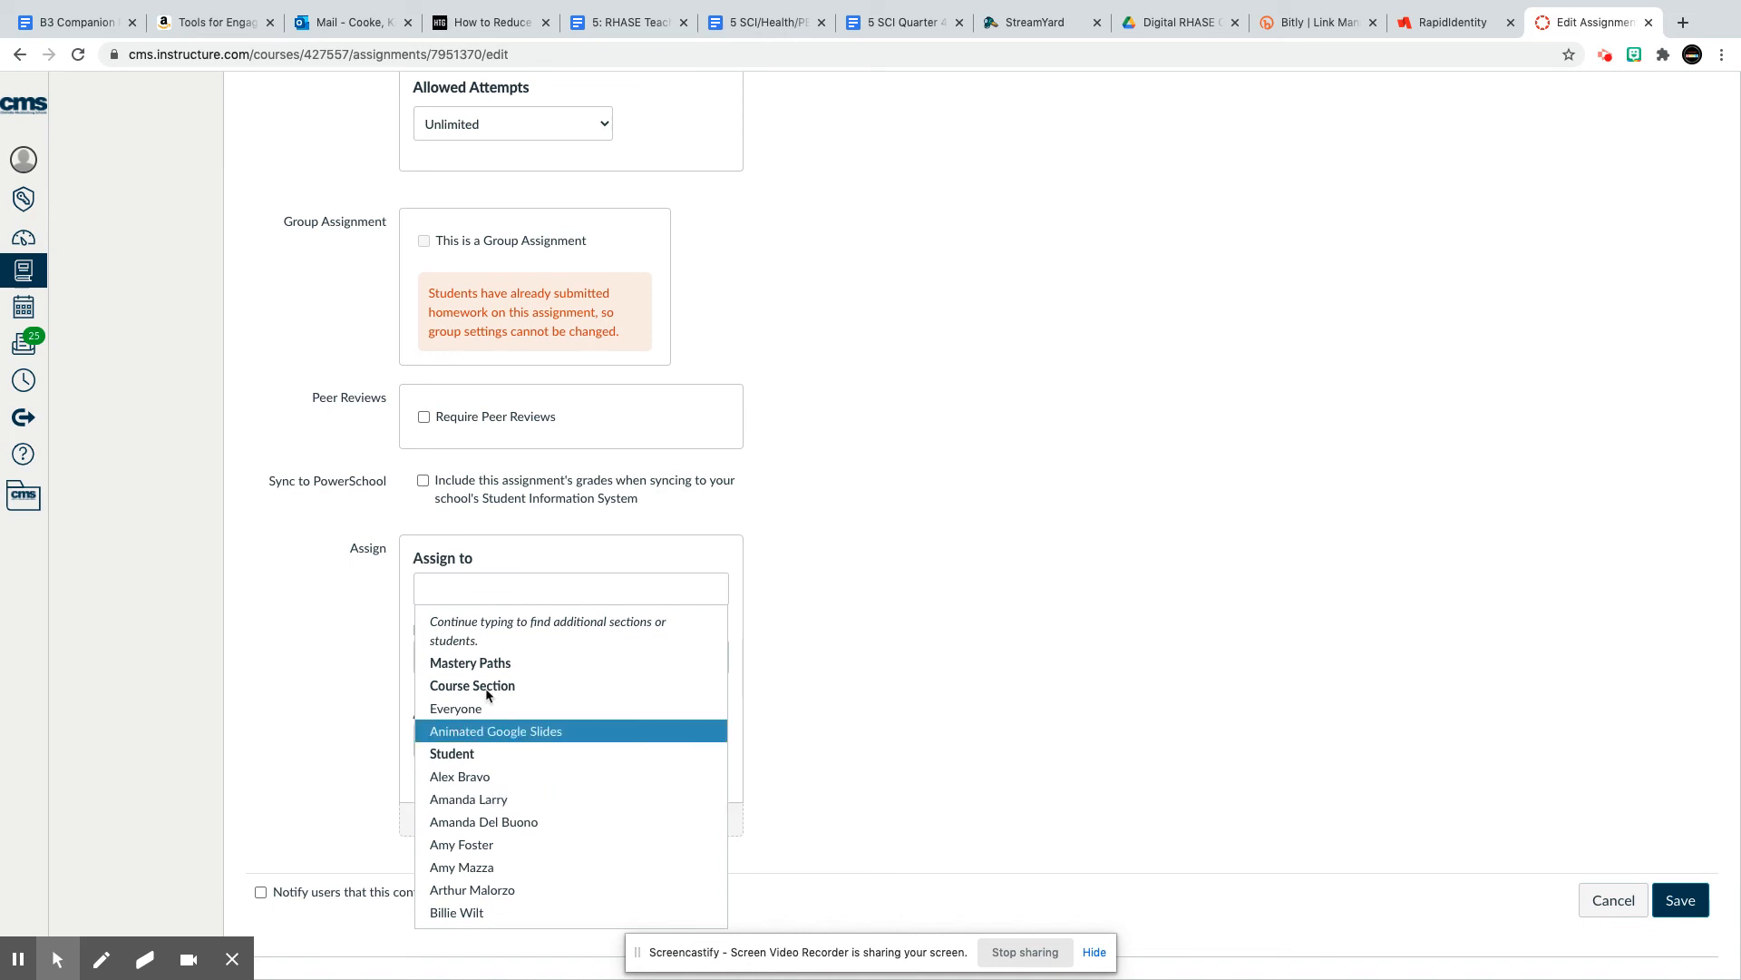
{"action": "mouse_move", "coordinate": [595, 800]}
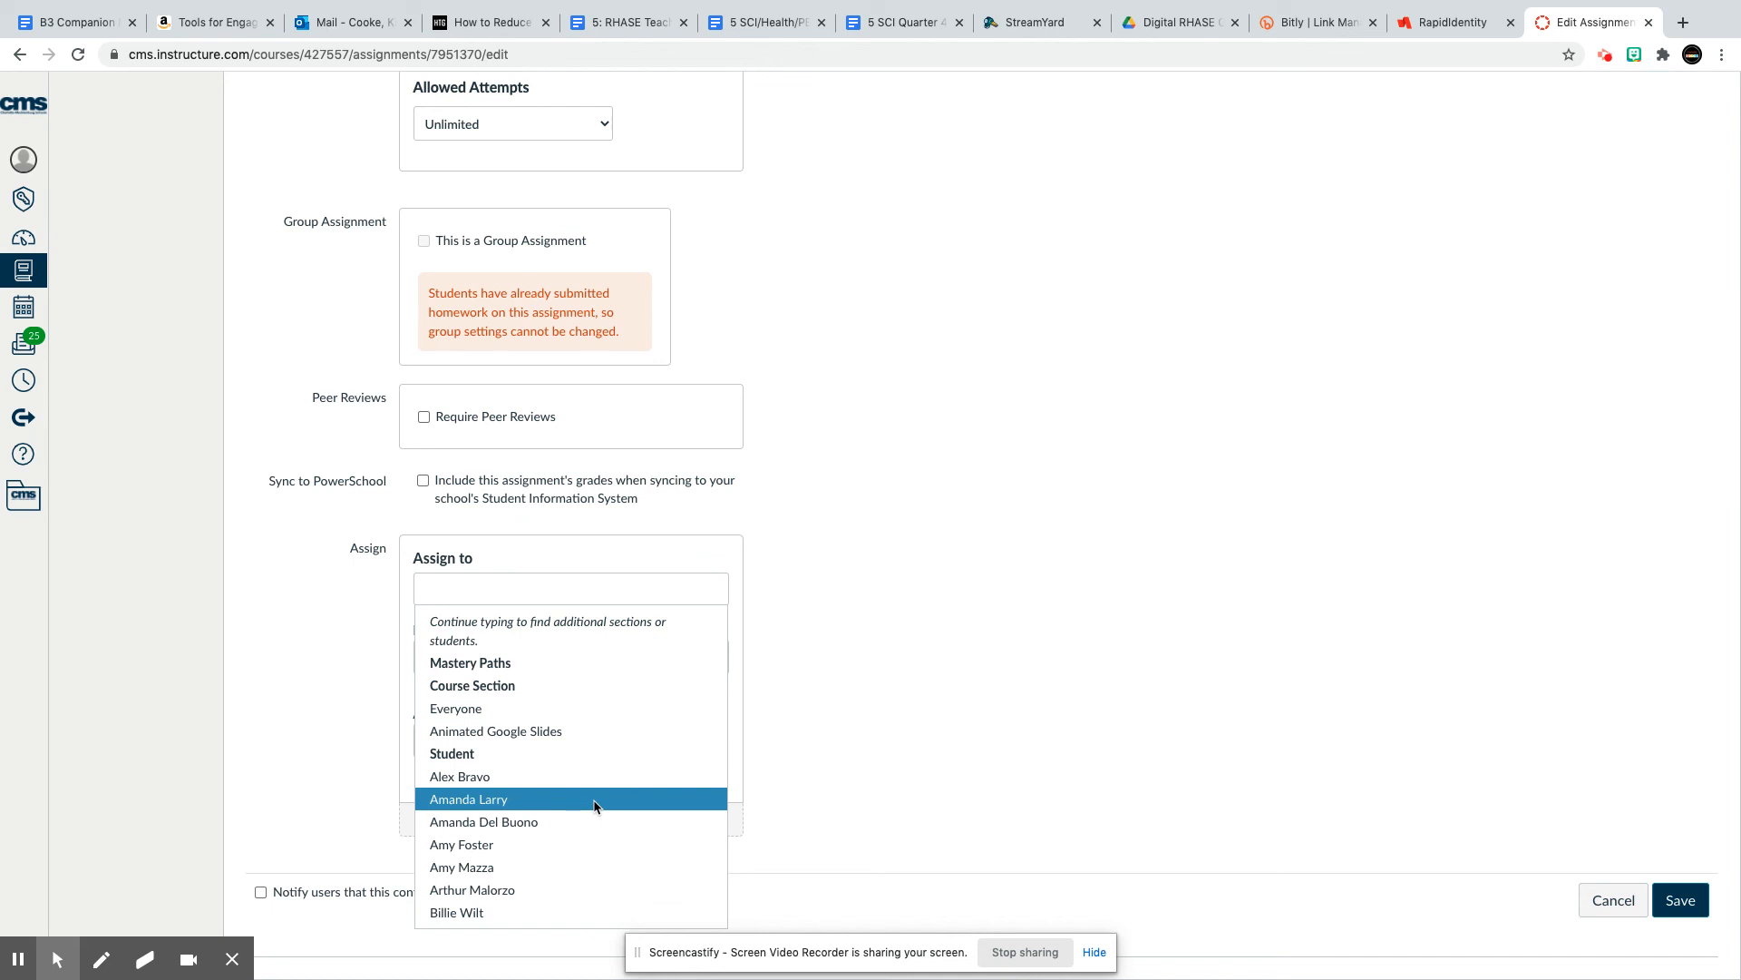
{"action": "mouse_move", "coordinate": [914, 762]}
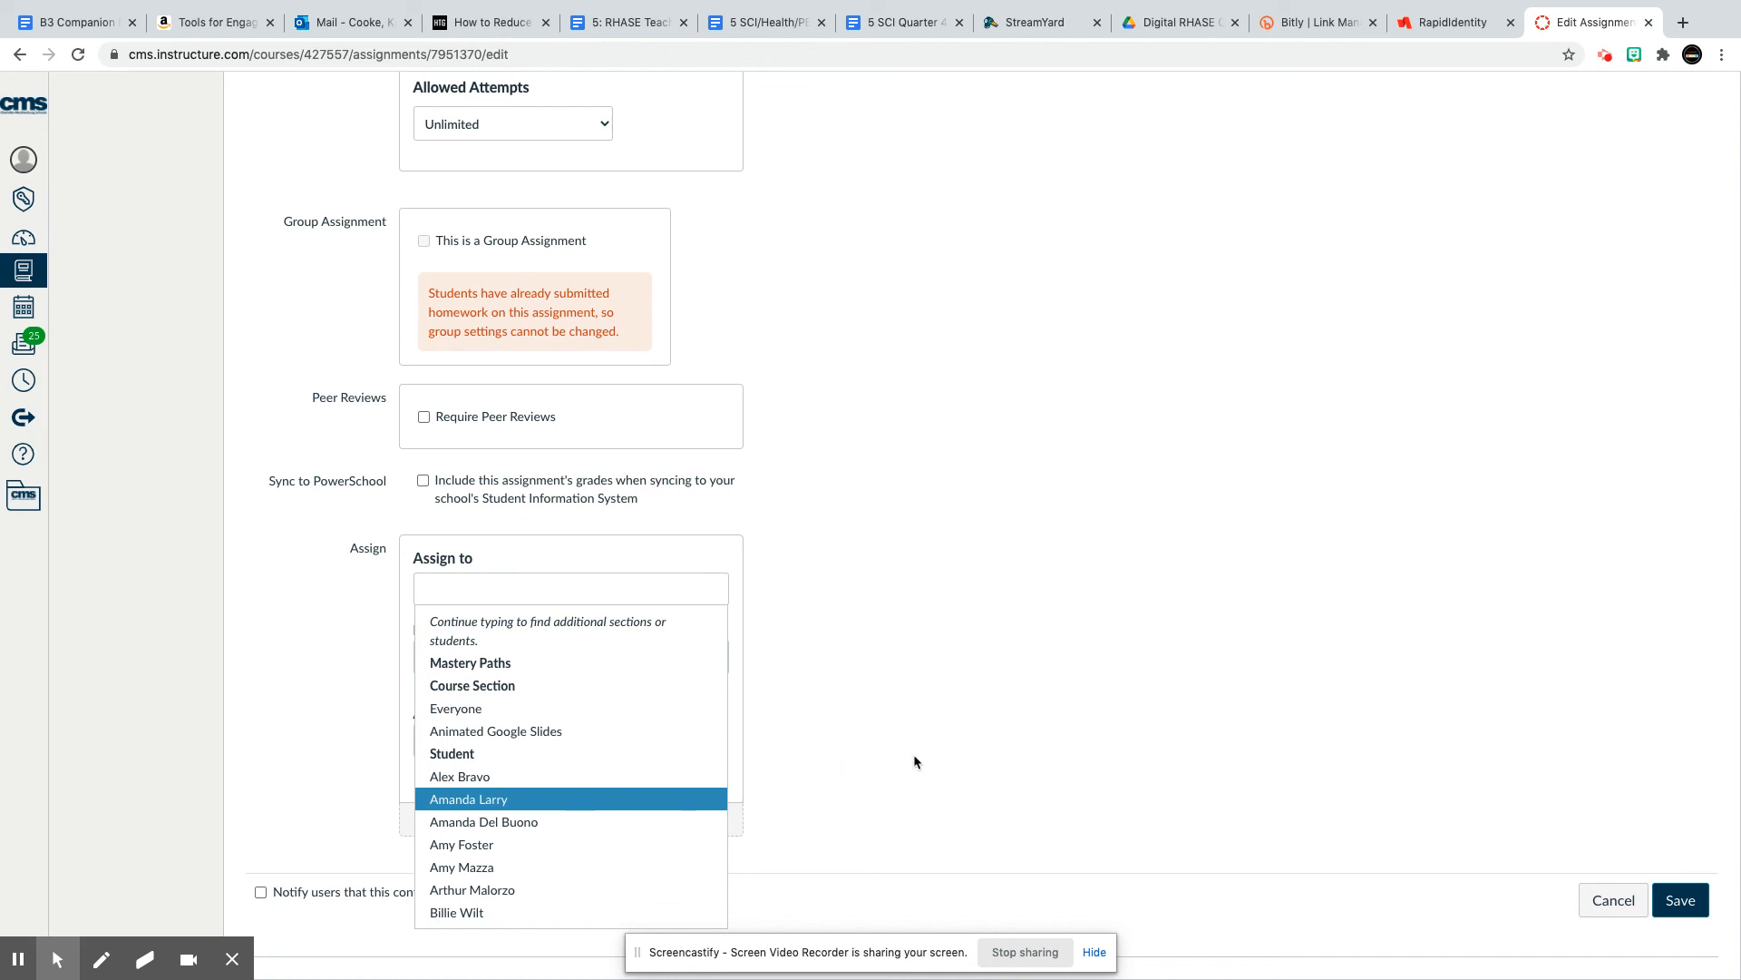